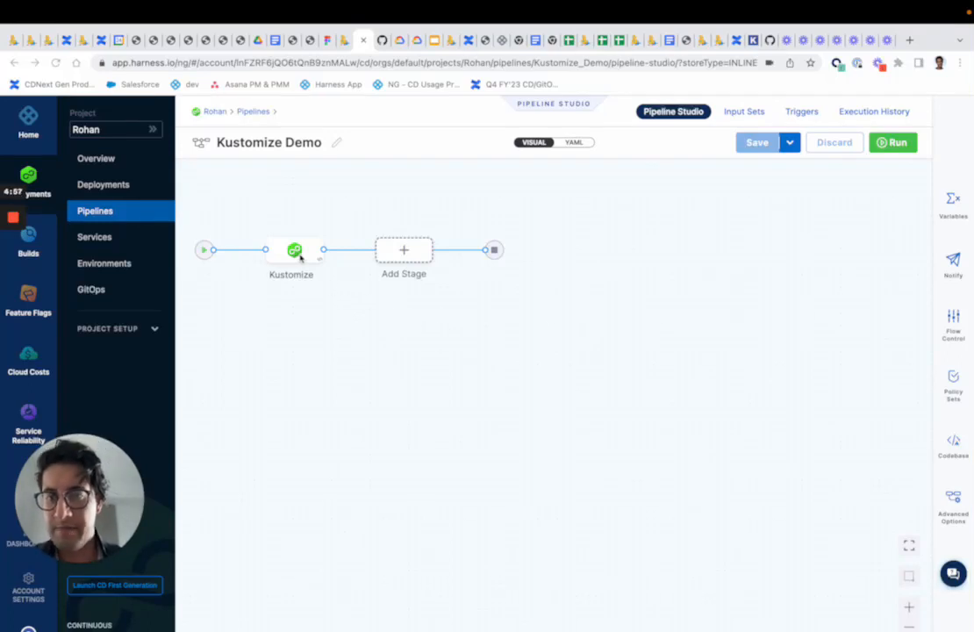
# Open the Kustomize stage's helloworldKustomize service for editing and reveal its Manifests section.
pyautogui.click(292, 250)
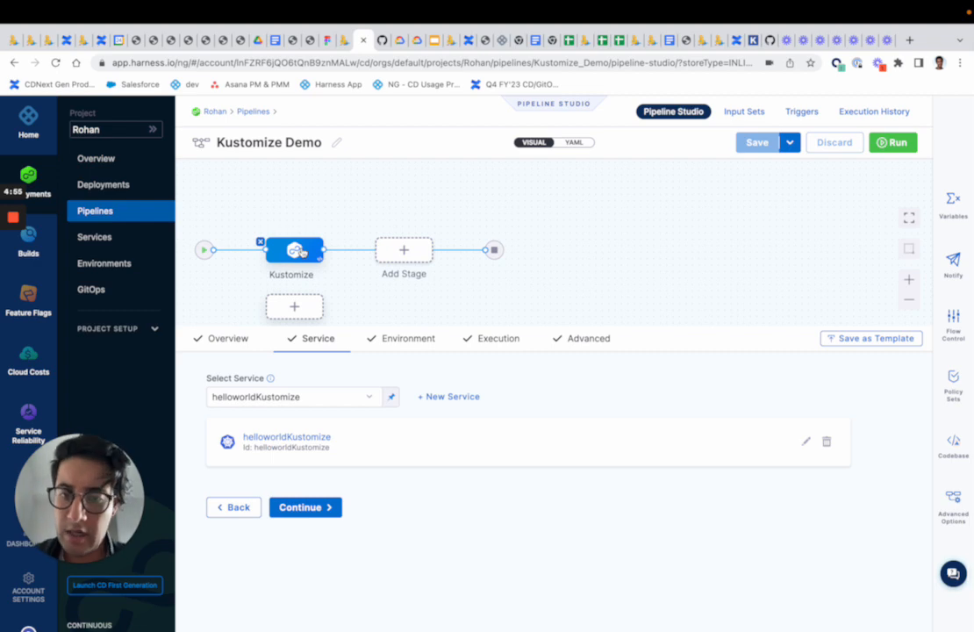
pyautogui.click(804, 441)
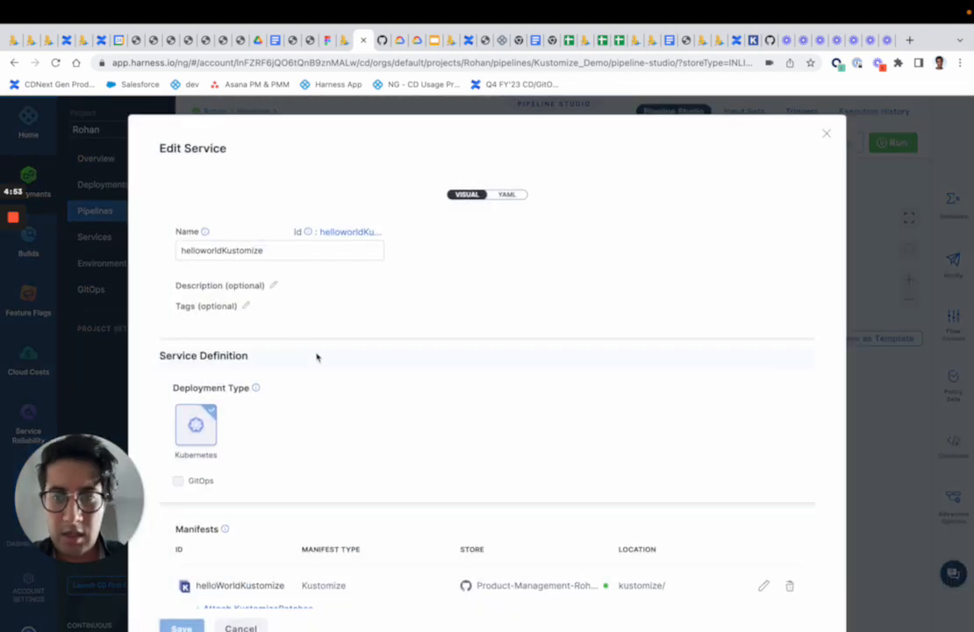
pyautogui.scroll(-3)
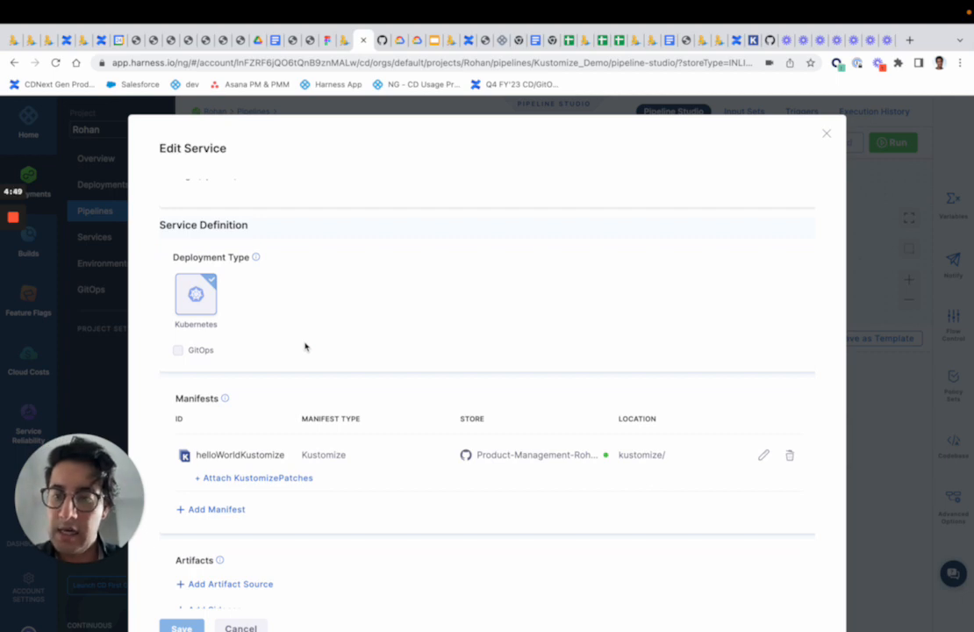
pyautogui.moveTo(723, 467)
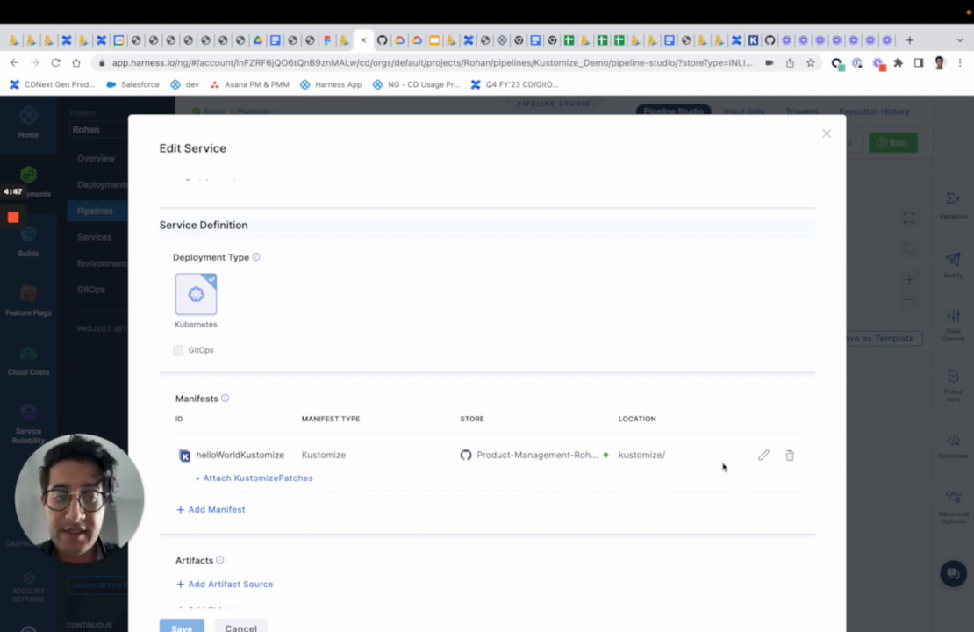
# Step through the helloWorldKustomize manifest wizard, keeping Kustomize type and GitHub store, to its details (verbose-garbanzo, main, kustomize/).
pyautogui.click(762, 455)
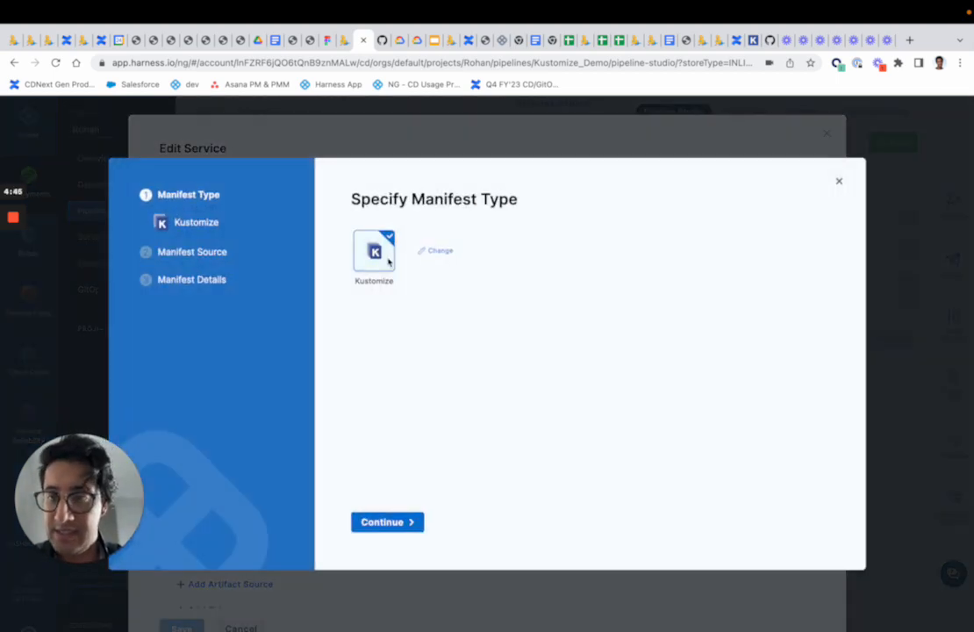
pyautogui.click(387, 521)
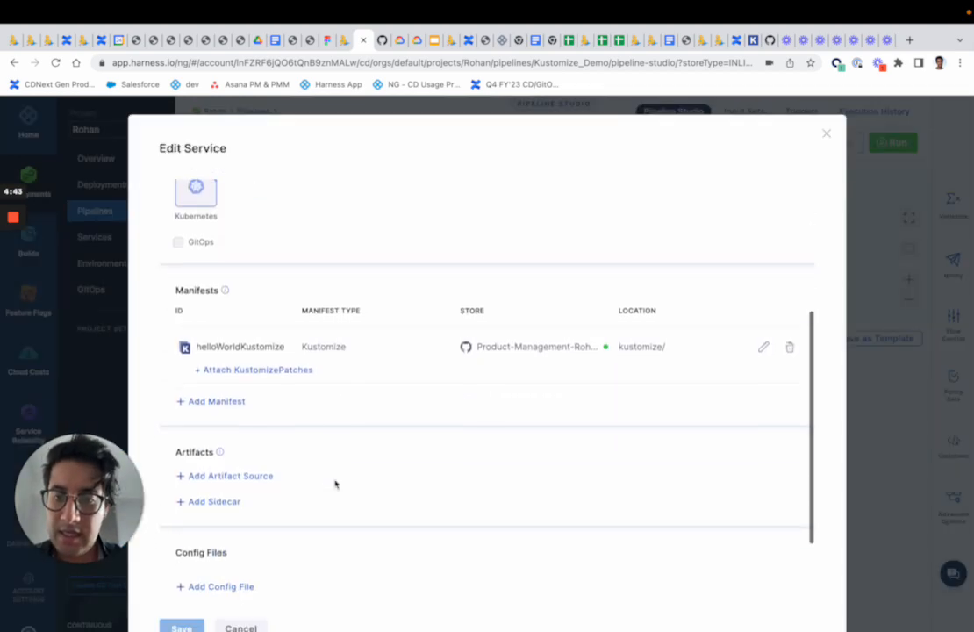
pyautogui.click(762, 348)
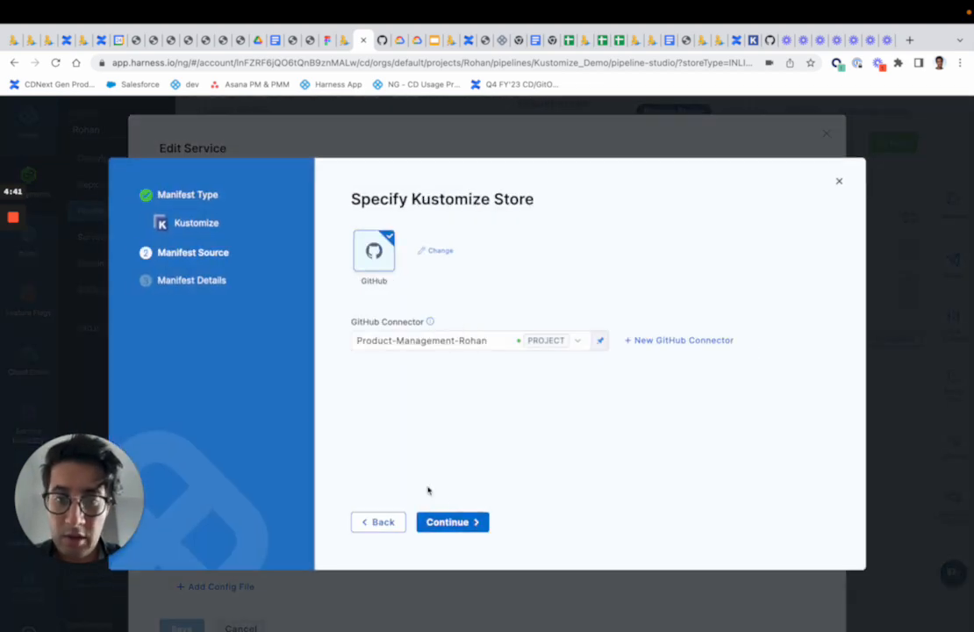
pyautogui.click(435, 249)
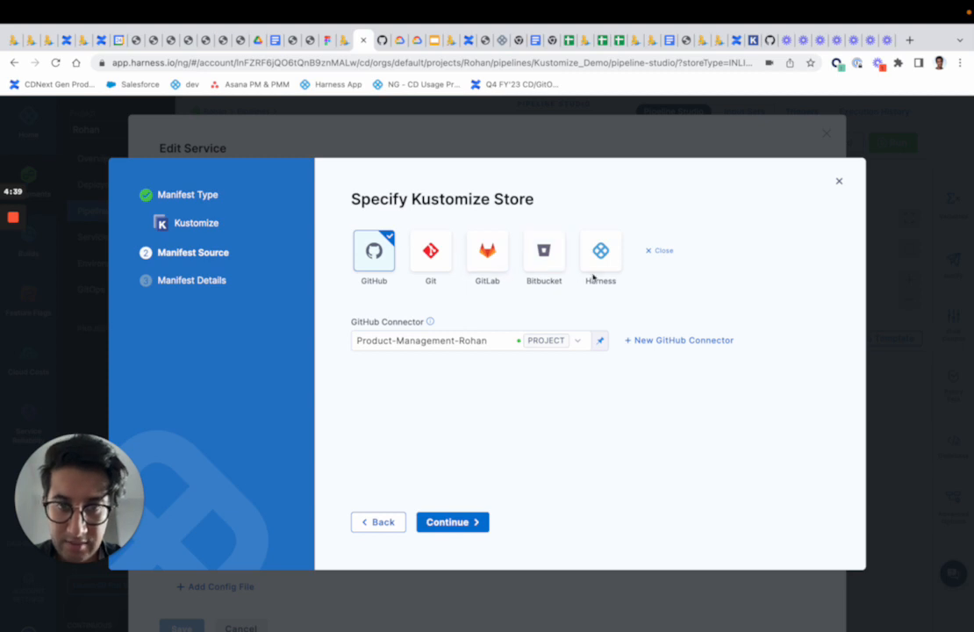
pyautogui.click(453, 522)
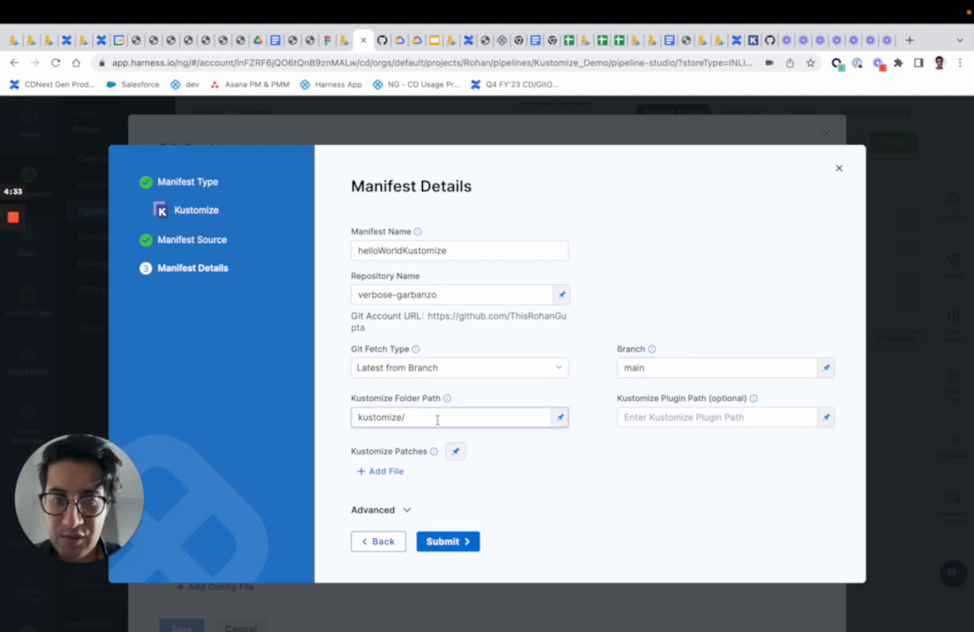
pyautogui.moveTo(498, 428)
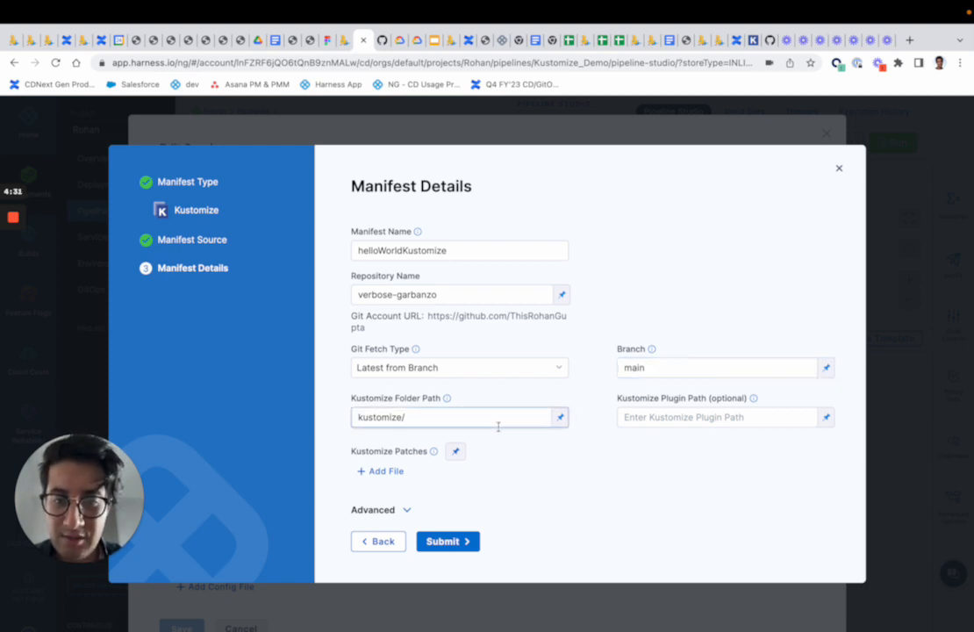
pyautogui.moveTo(753, 397)
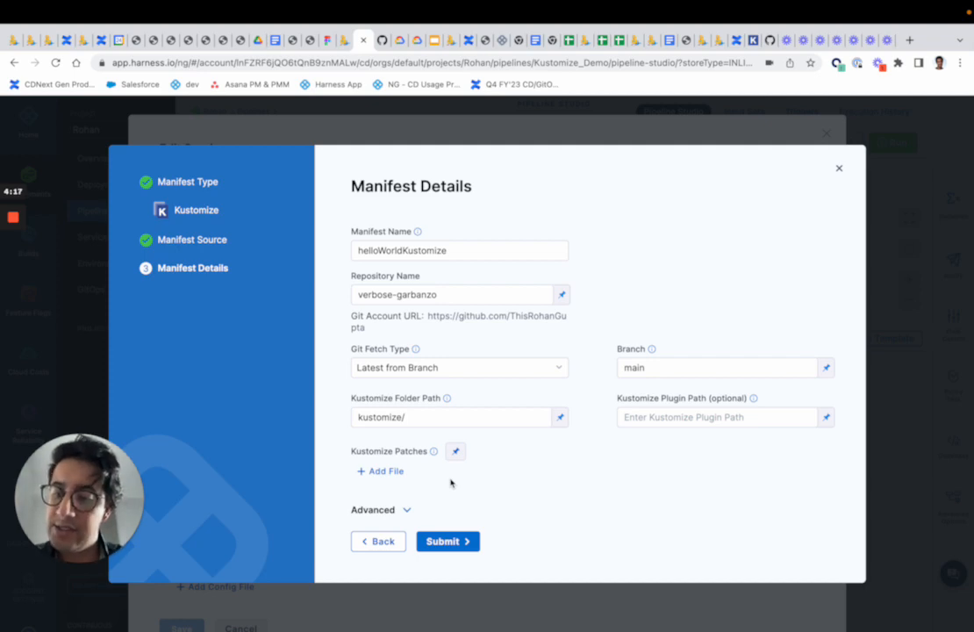
pyautogui.moveTo(823, 165)
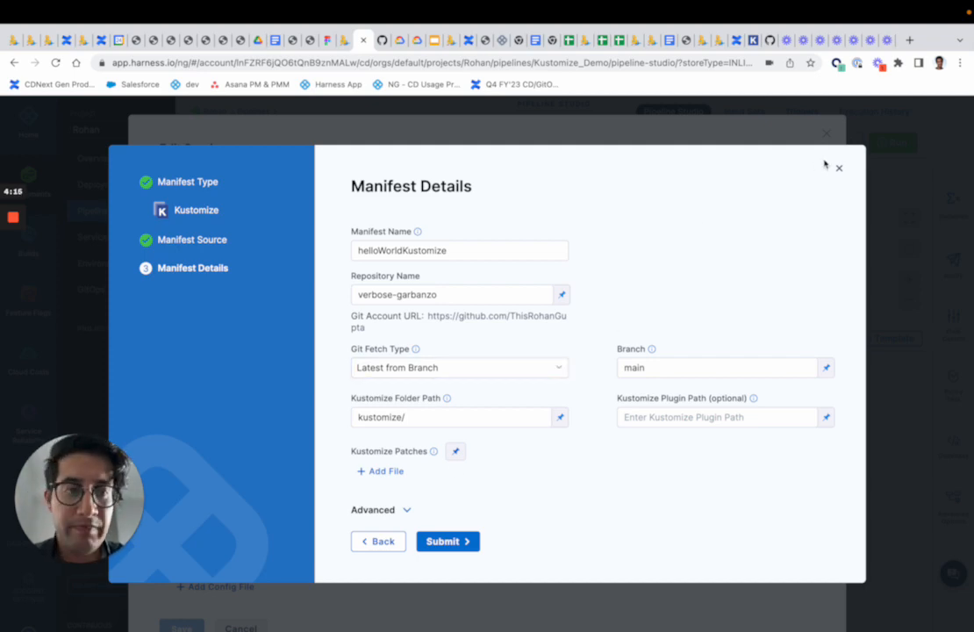
pyautogui.moveTo(839, 168)
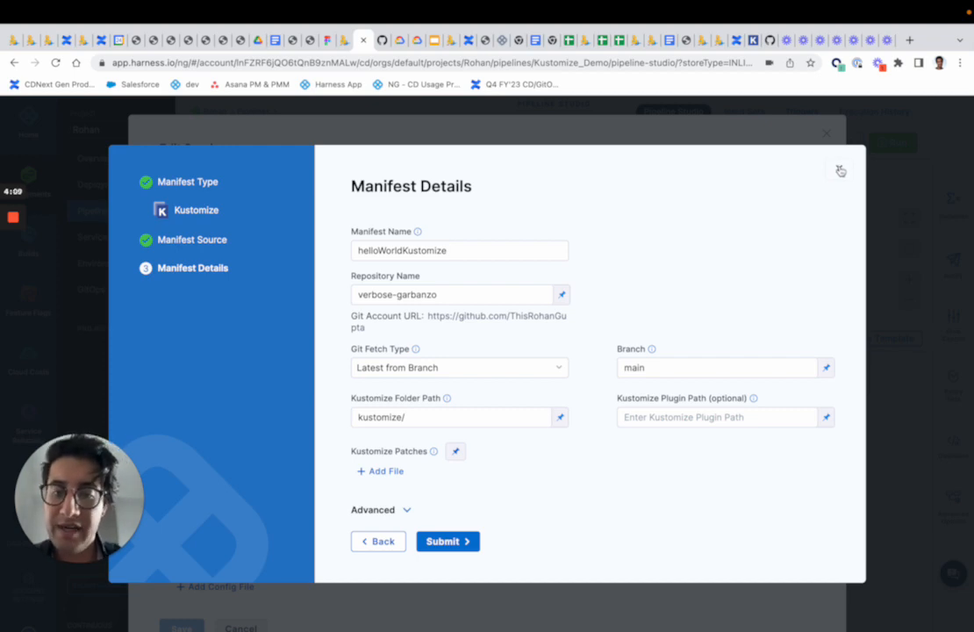
# Leave the manifest details unchanged and return to the Edit Service view listing the helloWorldKustomize manifest.
pyautogui.click(447, 541)
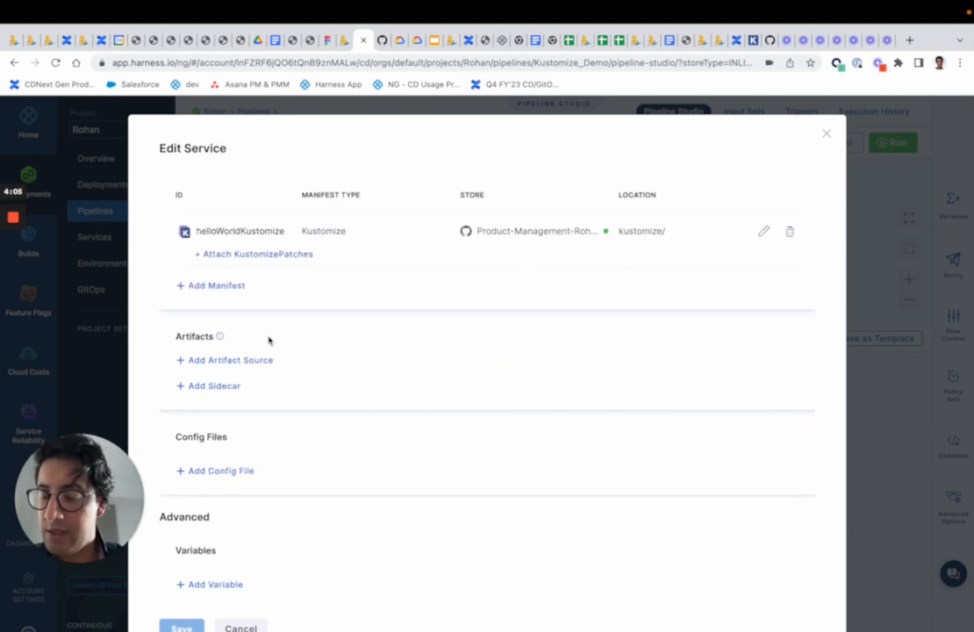
pyautogui.moveTo(286, 344)
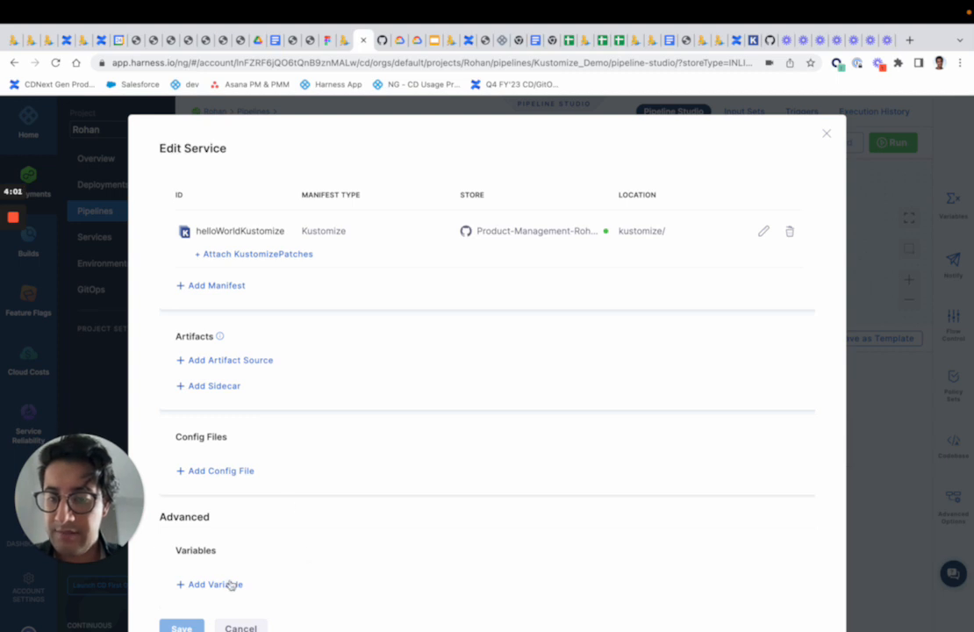
pyautogui.moveTo(256, 363)
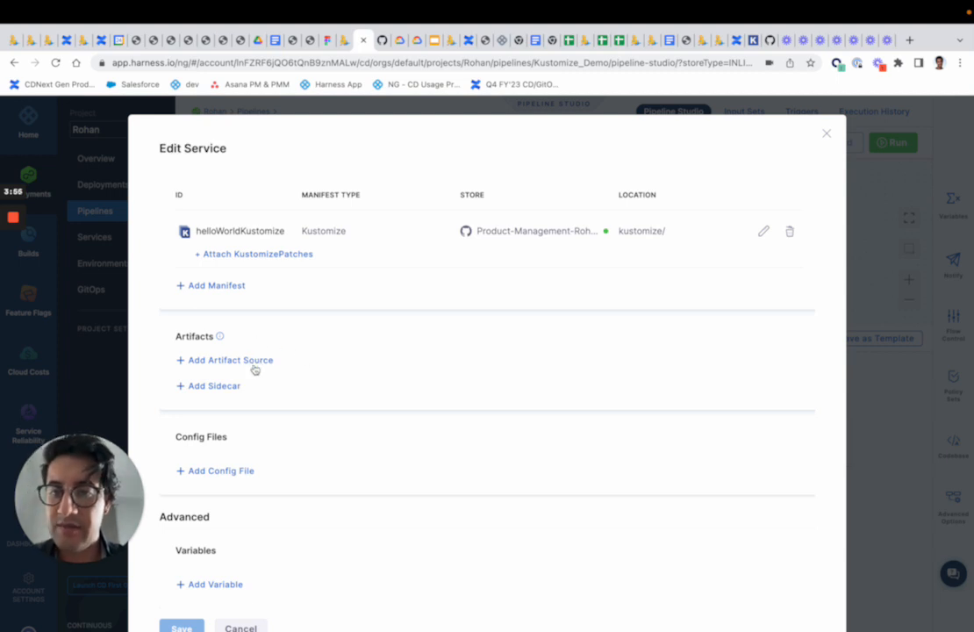
pyautogui.moveTo(264, 375)
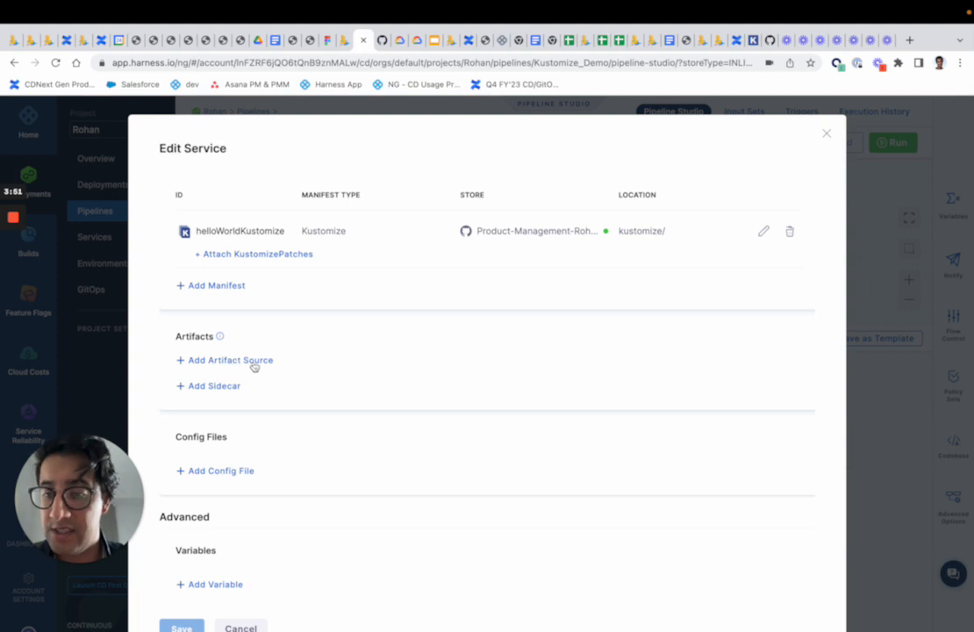
pyautogui.moveTo(267, 376)
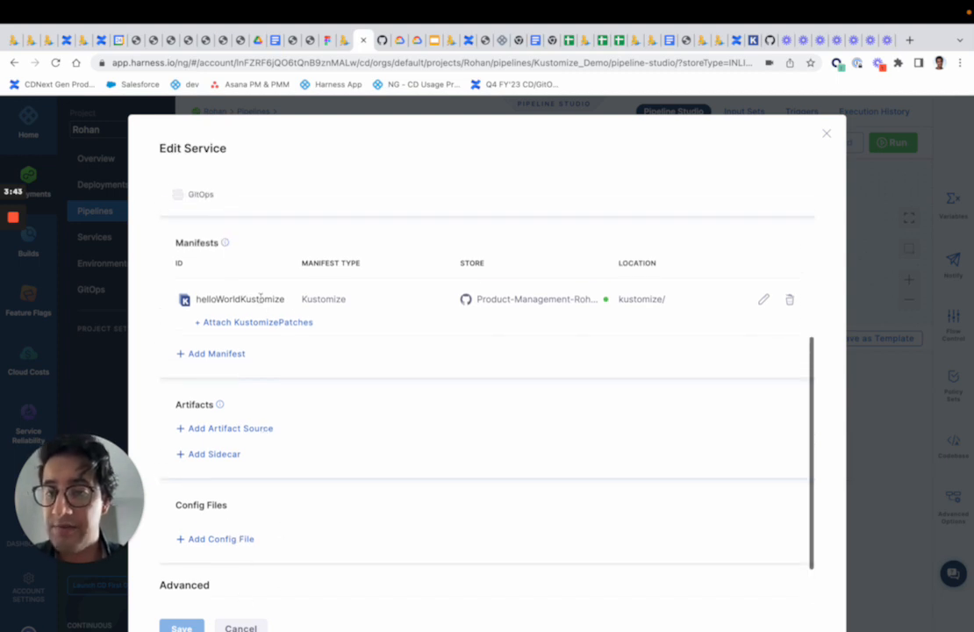
pyautogui.scroll(-3)
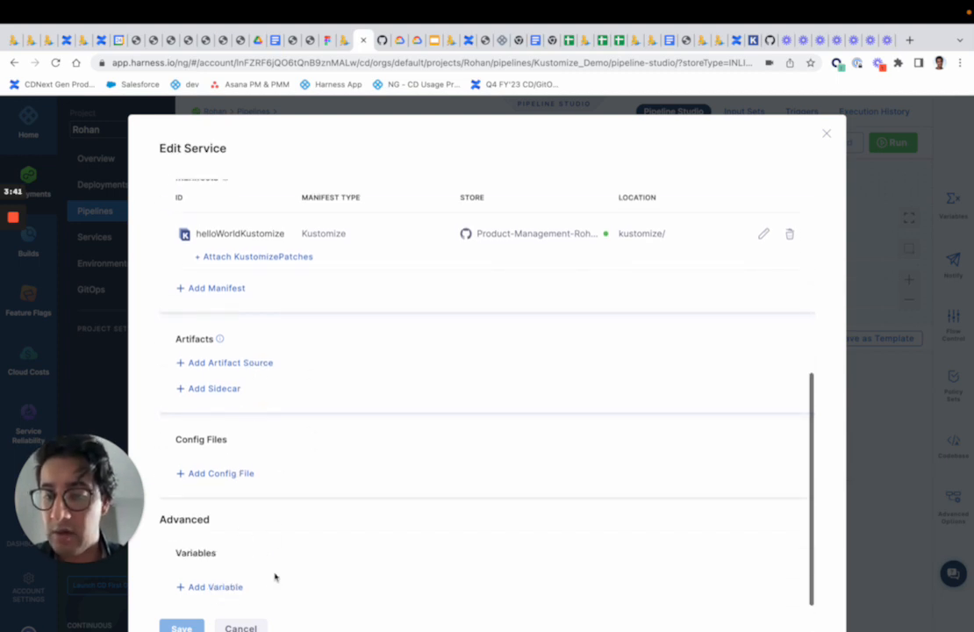
pyautogui.moveTo(302, 331)
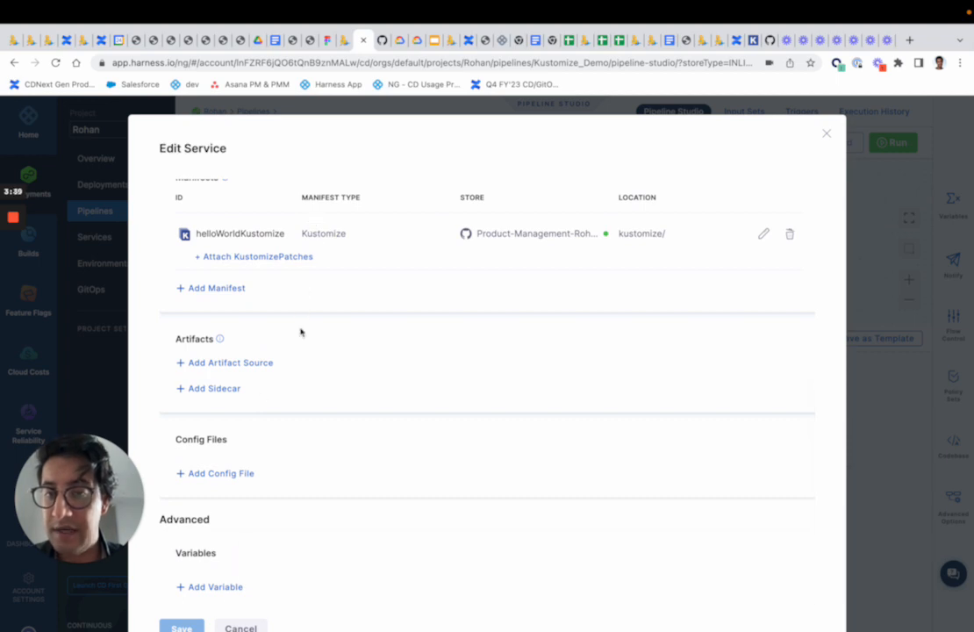
pyautogui.moveTo(284, 558)
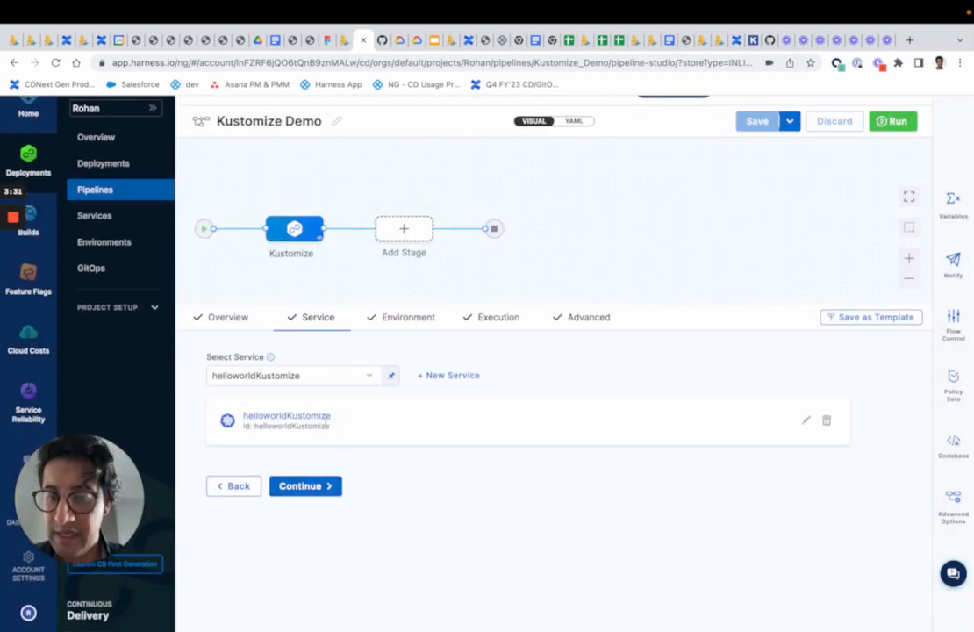
# Continue past staging environment on product-staging to the execution steps: Rollout Deployment, Approve, Delete Demo.
pyautogui.click(407, 316)
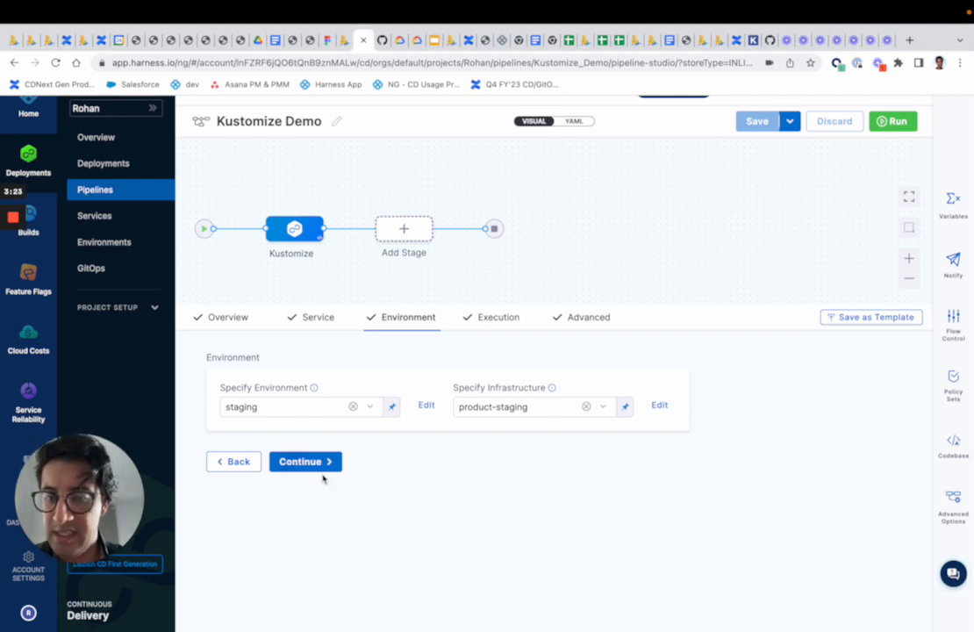
pyautogui.click(300, 460)
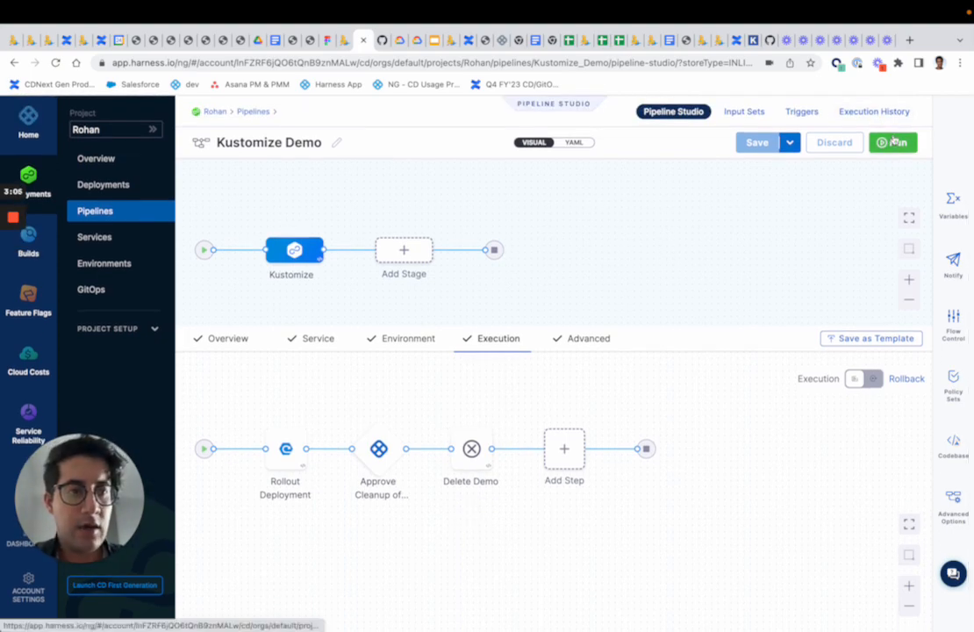
# Run the Kustomize Demo pipeline, skipping preflight checks, and expand the running Kustomize stage.
pyautogui.click(891, 142)
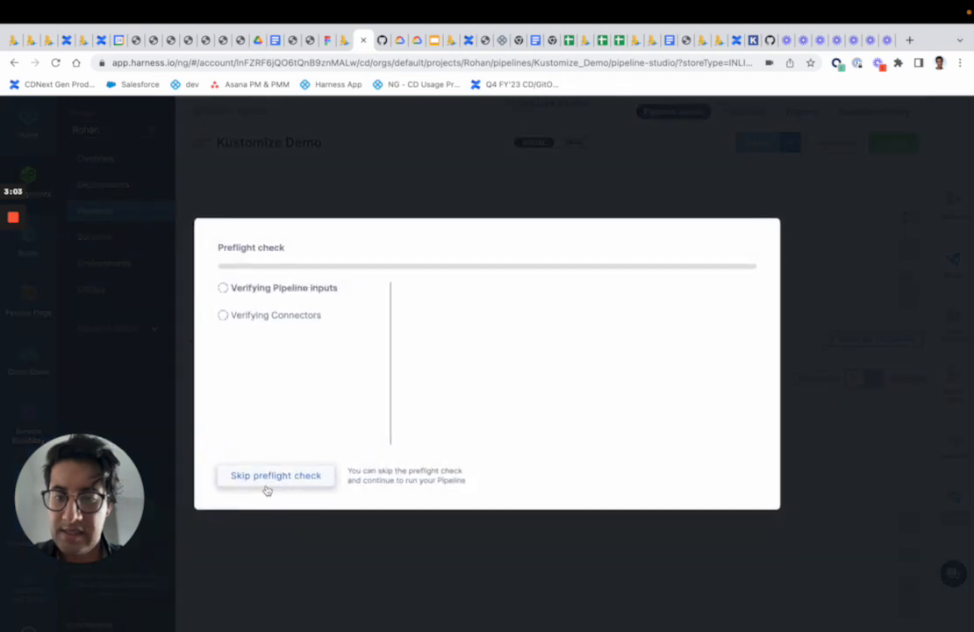
pyautogui.click(275, 474)
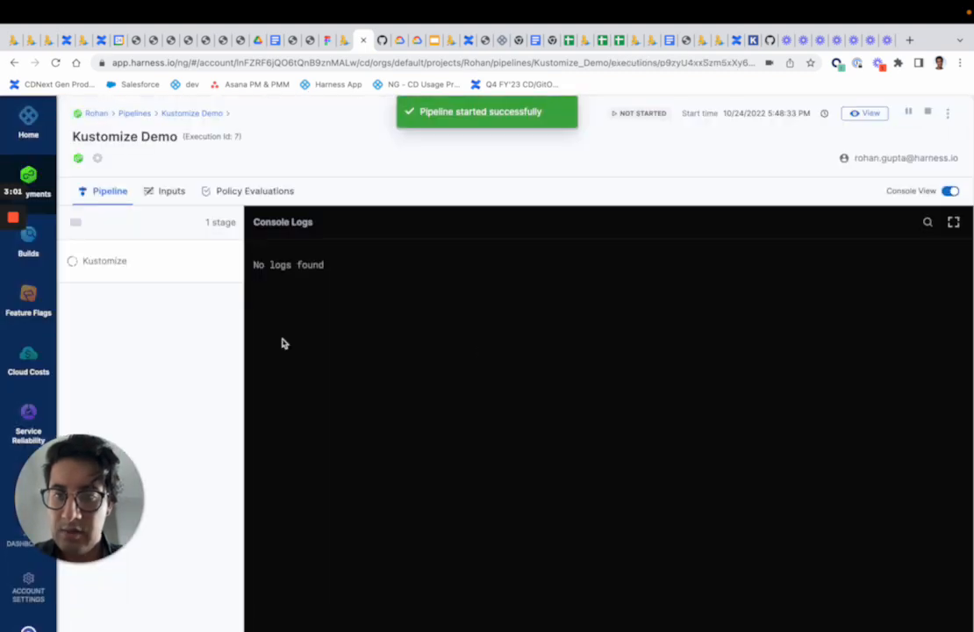
pyautogui.moveTo(168, 293)
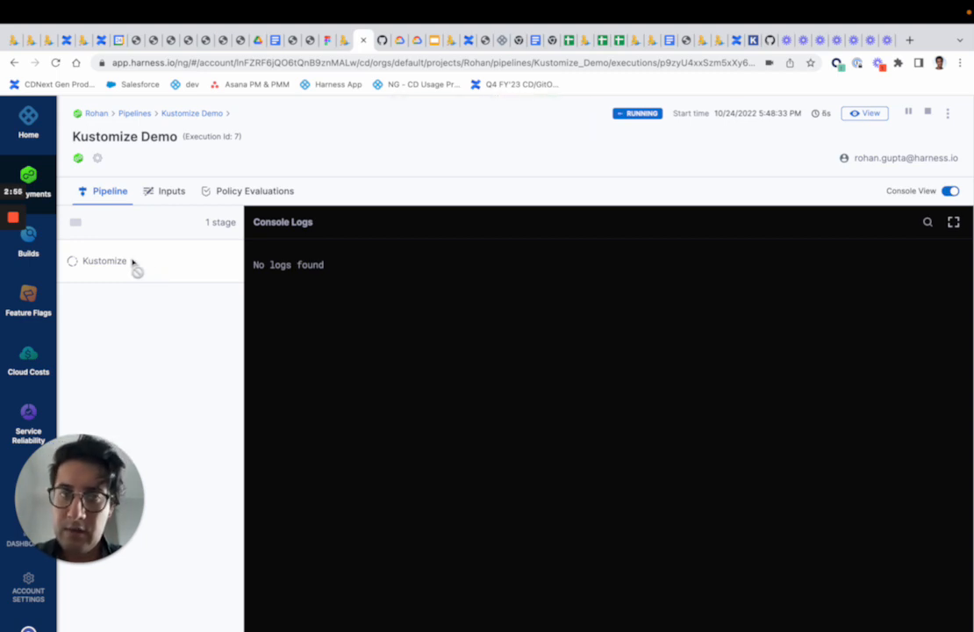
pyautogui.click(105, 263)
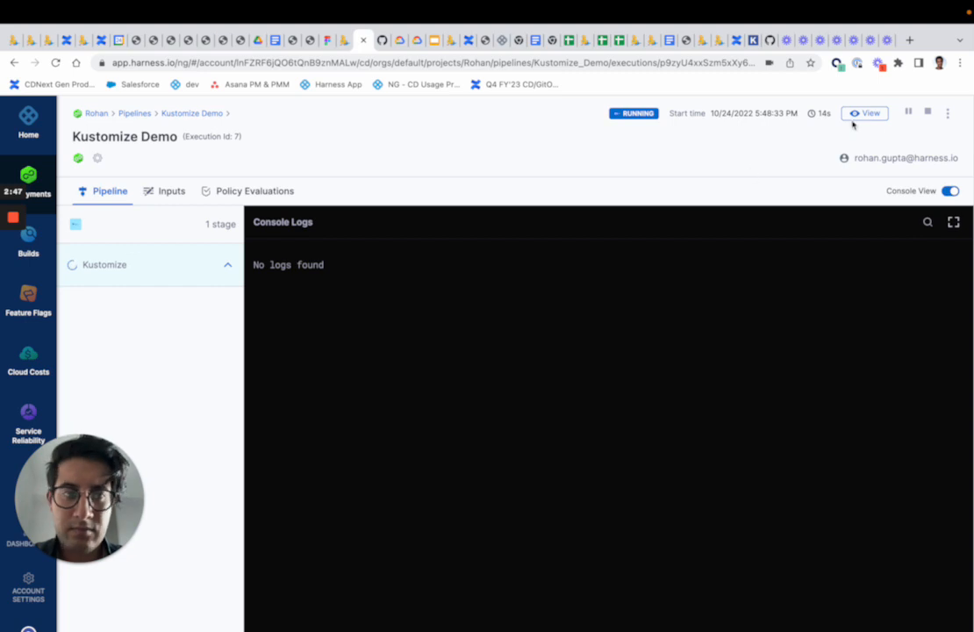
# View the finished execution's Service and Rollout Deployment logs showing the fetched kustomize files.
pyautogui.click(870, 113)
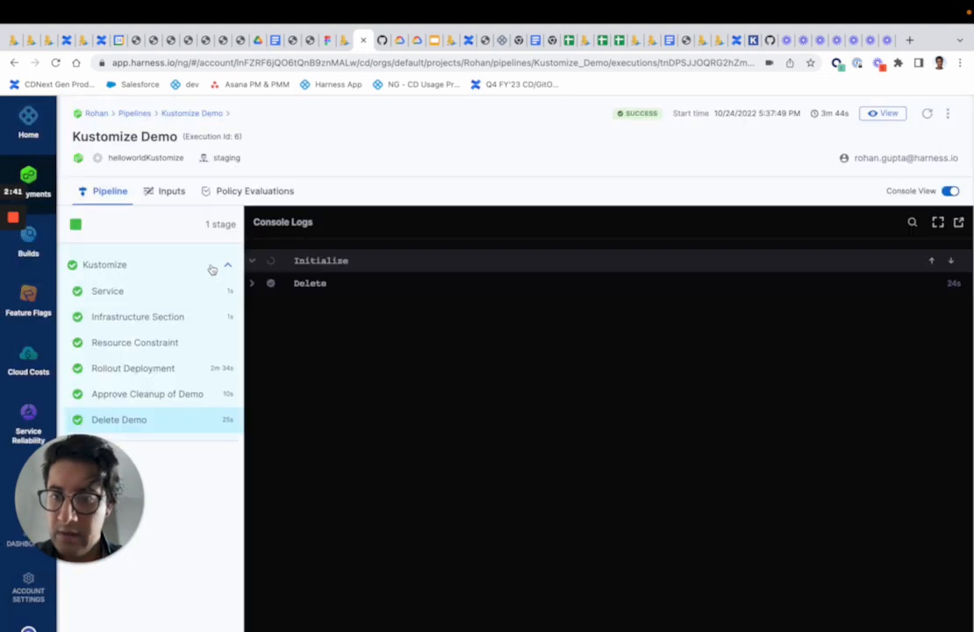
pyautogui.click(107, 291)
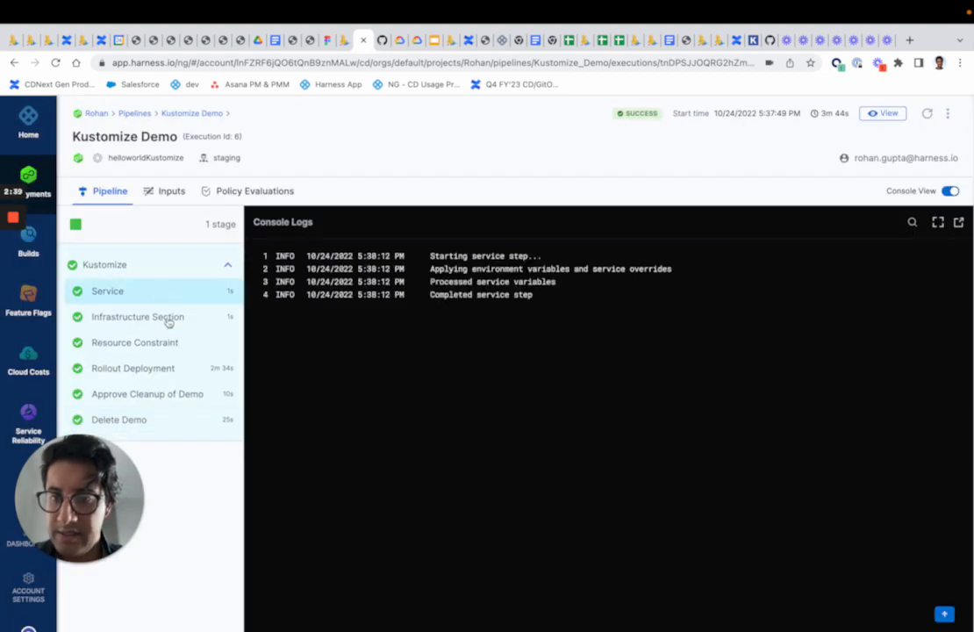
pyautogui.moveTo(203, 337)
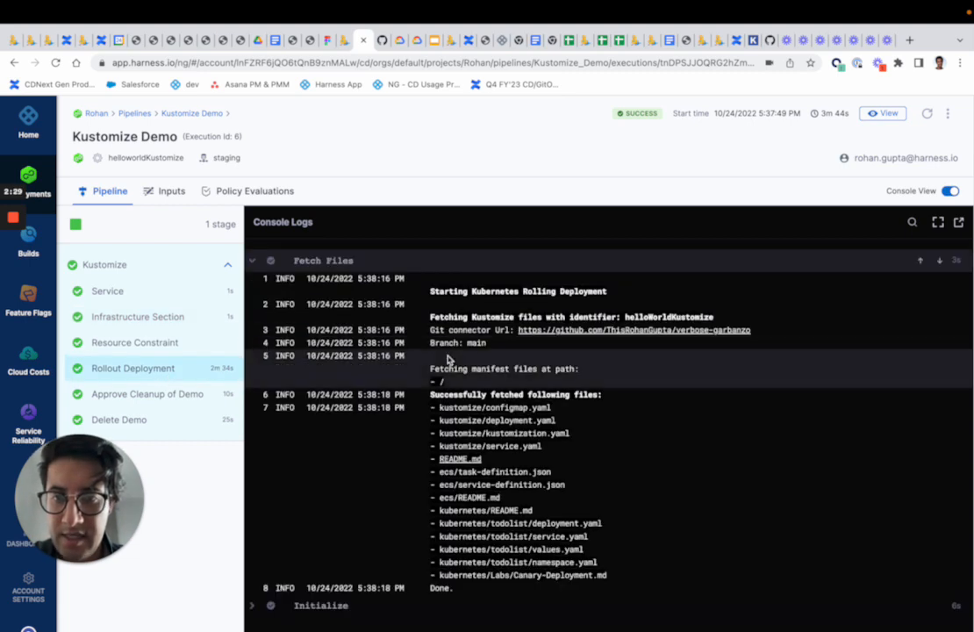
pyautogui.scroll(-3)
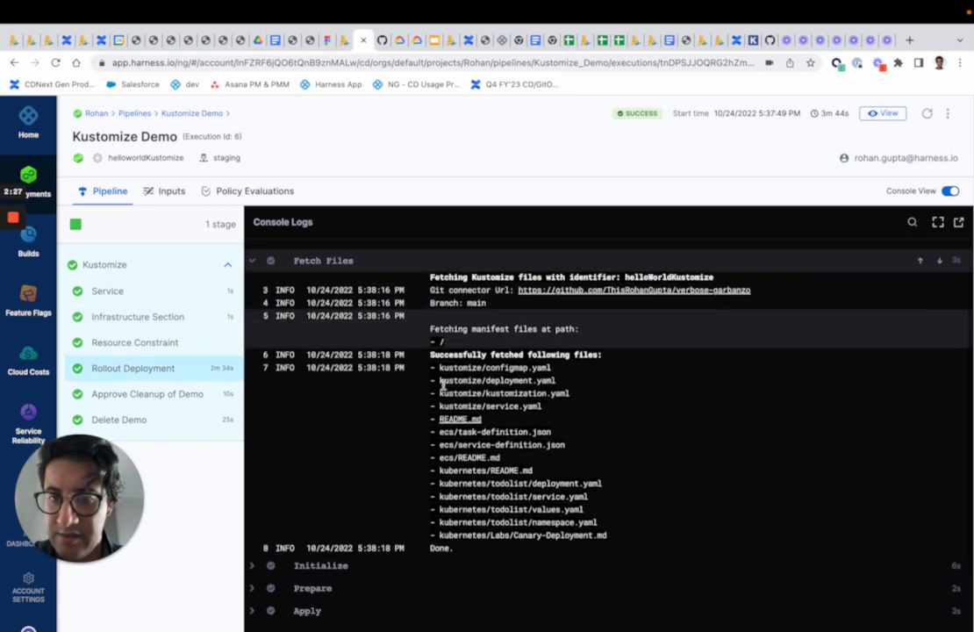
pyautogui.scroll(-3)
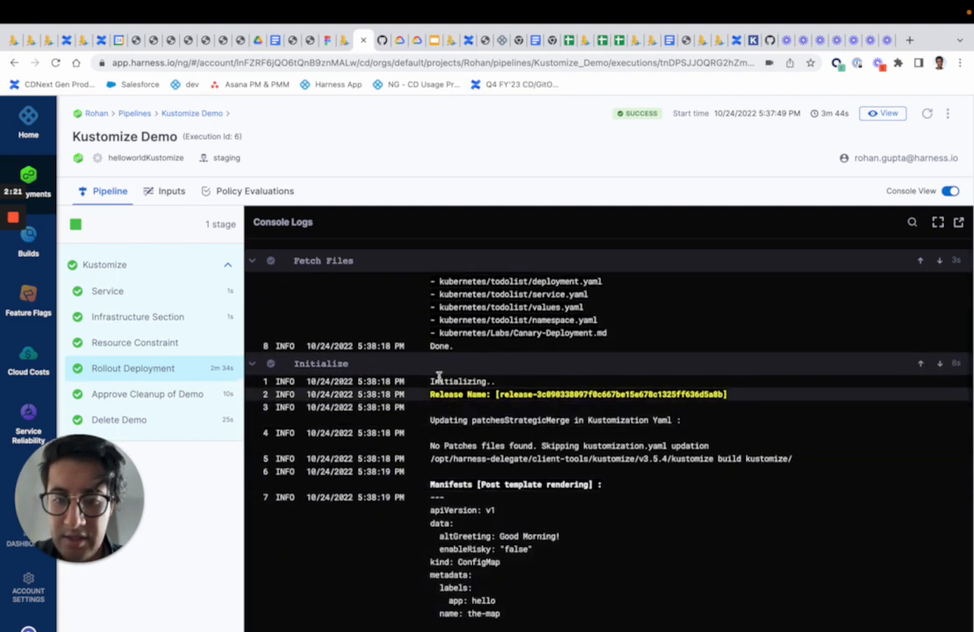
# Highlight the rendered manifests, review the dry-run validation and expand the Prepare section.
pyautogui.moveTo(432, 393); pyautogui.dragTo(726, 394)
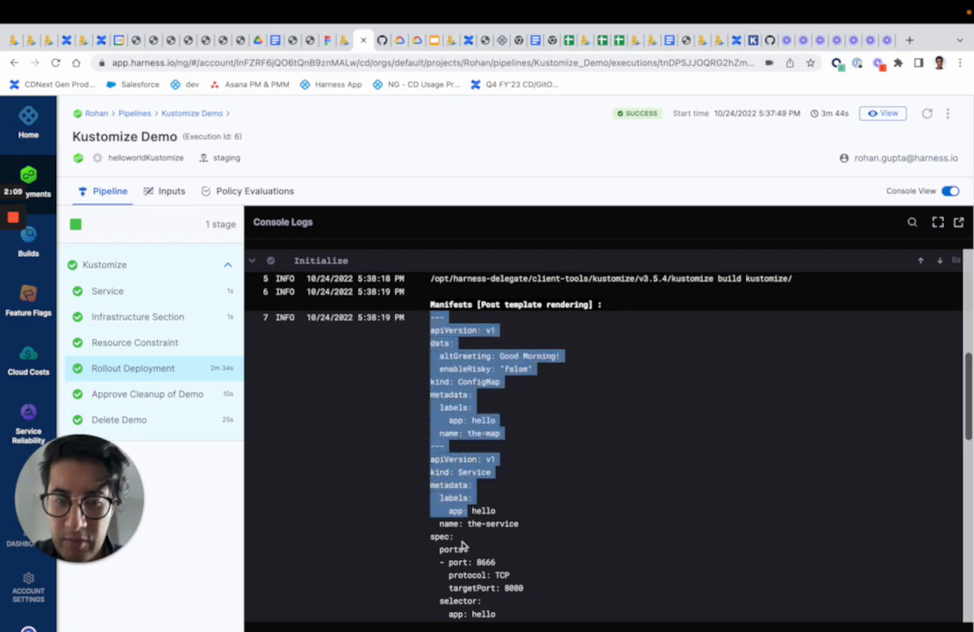
pyautogui.scroll(-3)
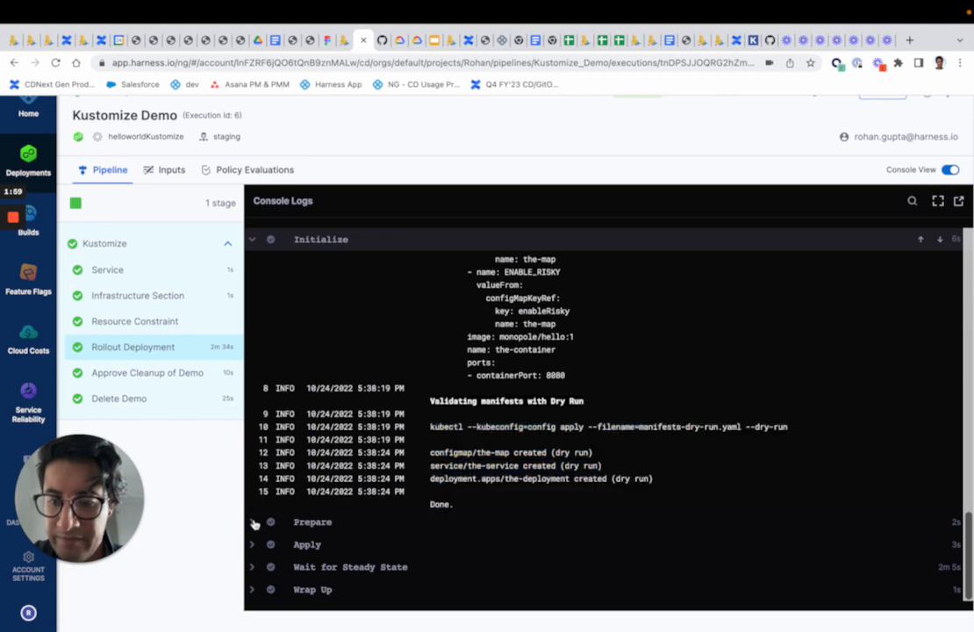
pyautogui.click(252, 522)
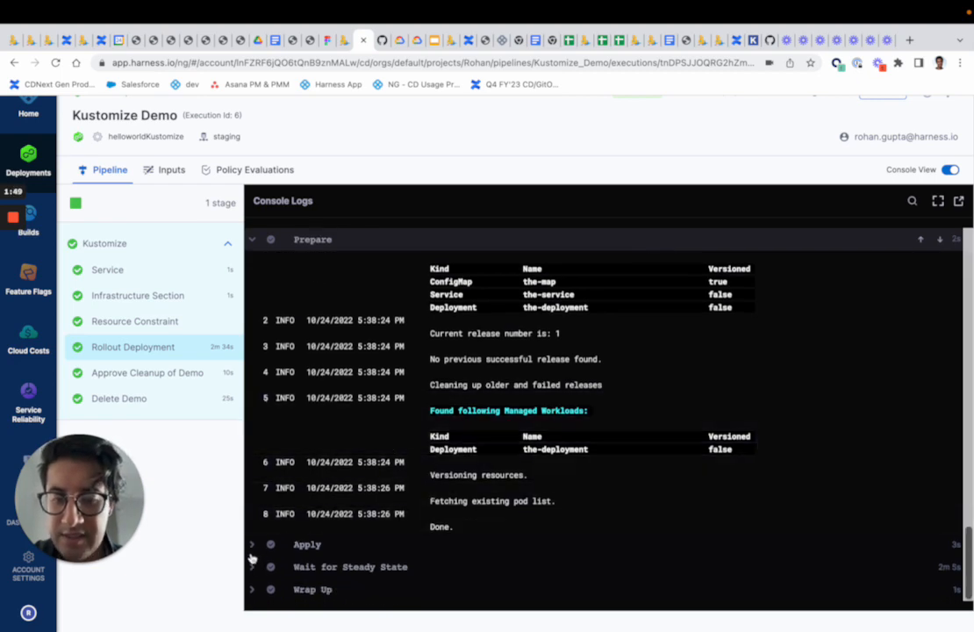
# Expand Wait for Steady State and Wrap Up logs, selecting the-service's LoadBalancer ingress IP with 3 of 3 replicas available.
pyautogui.click(253, 544)
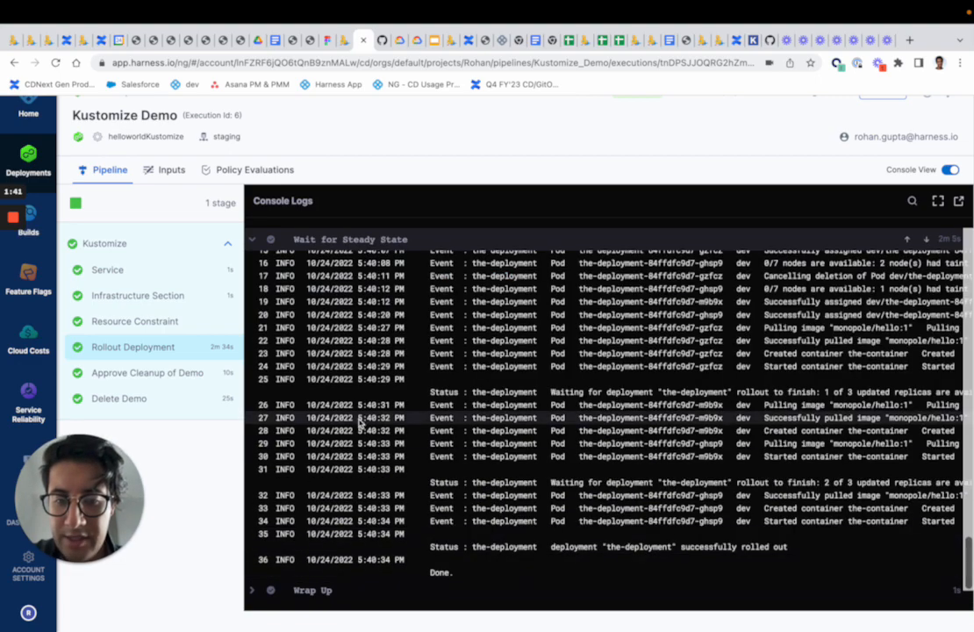
pyautogui.scroll(-3)
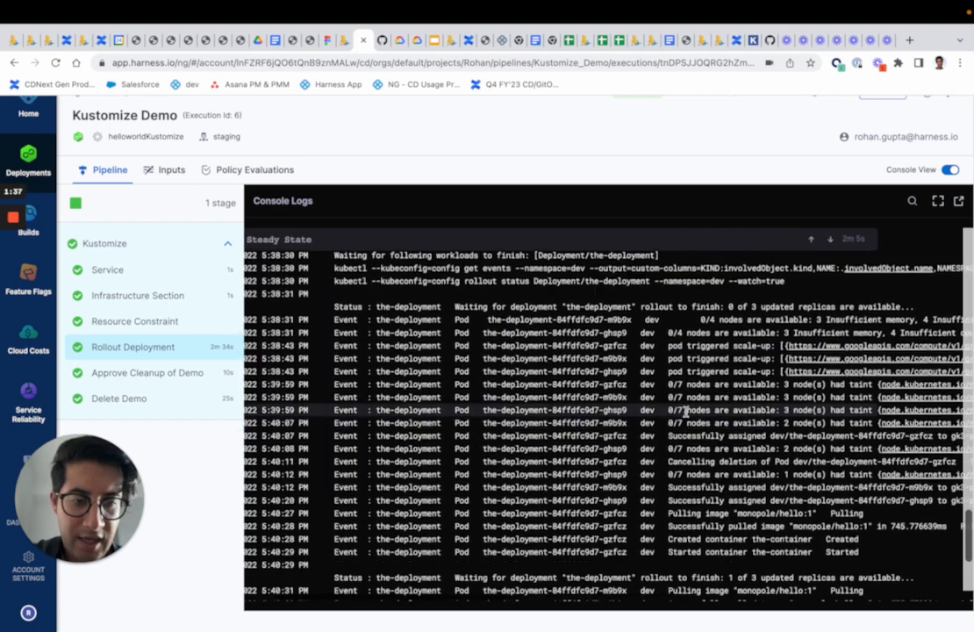
pyautogui.scroll(-3)
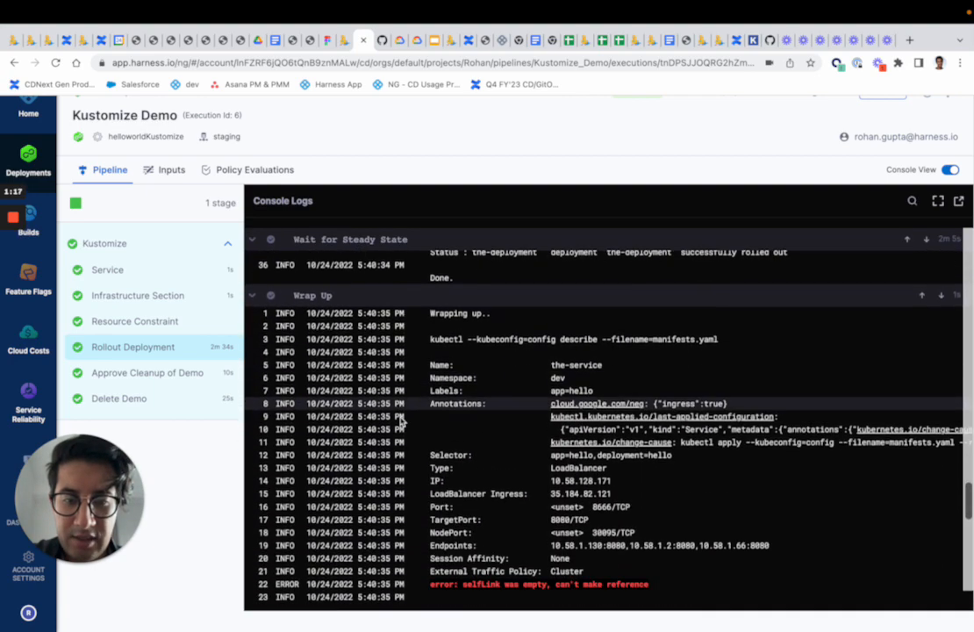
pyautogui.scroll(-3)
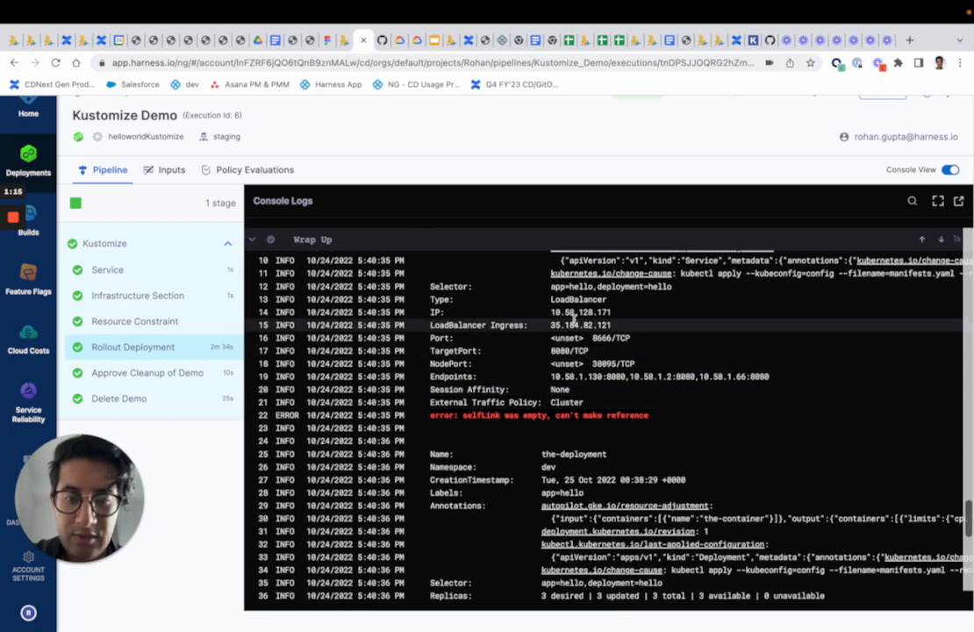
pyautogui.doubleClick(581, 325)
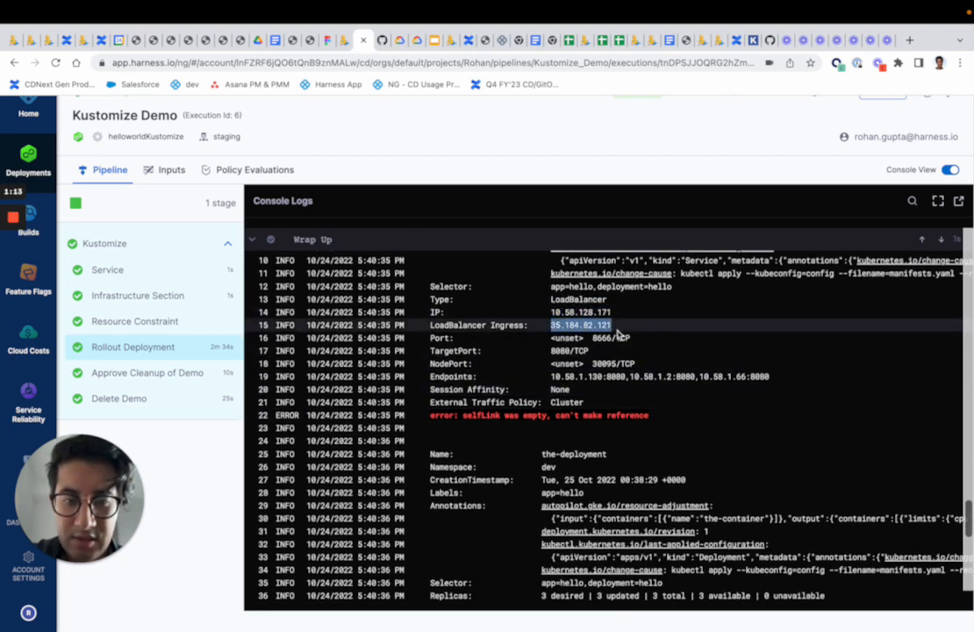
pyautogui.scroll(-3)
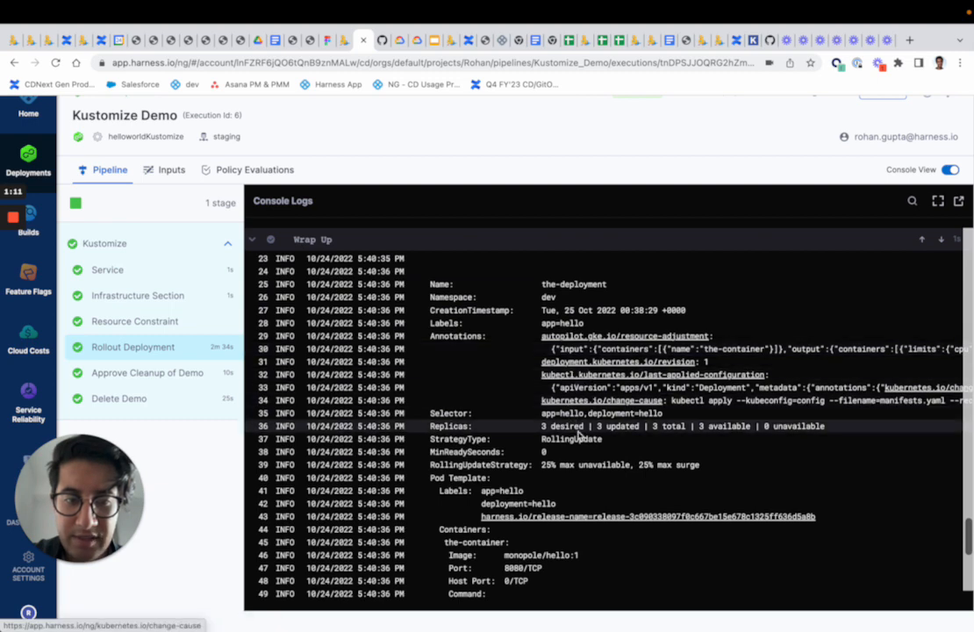